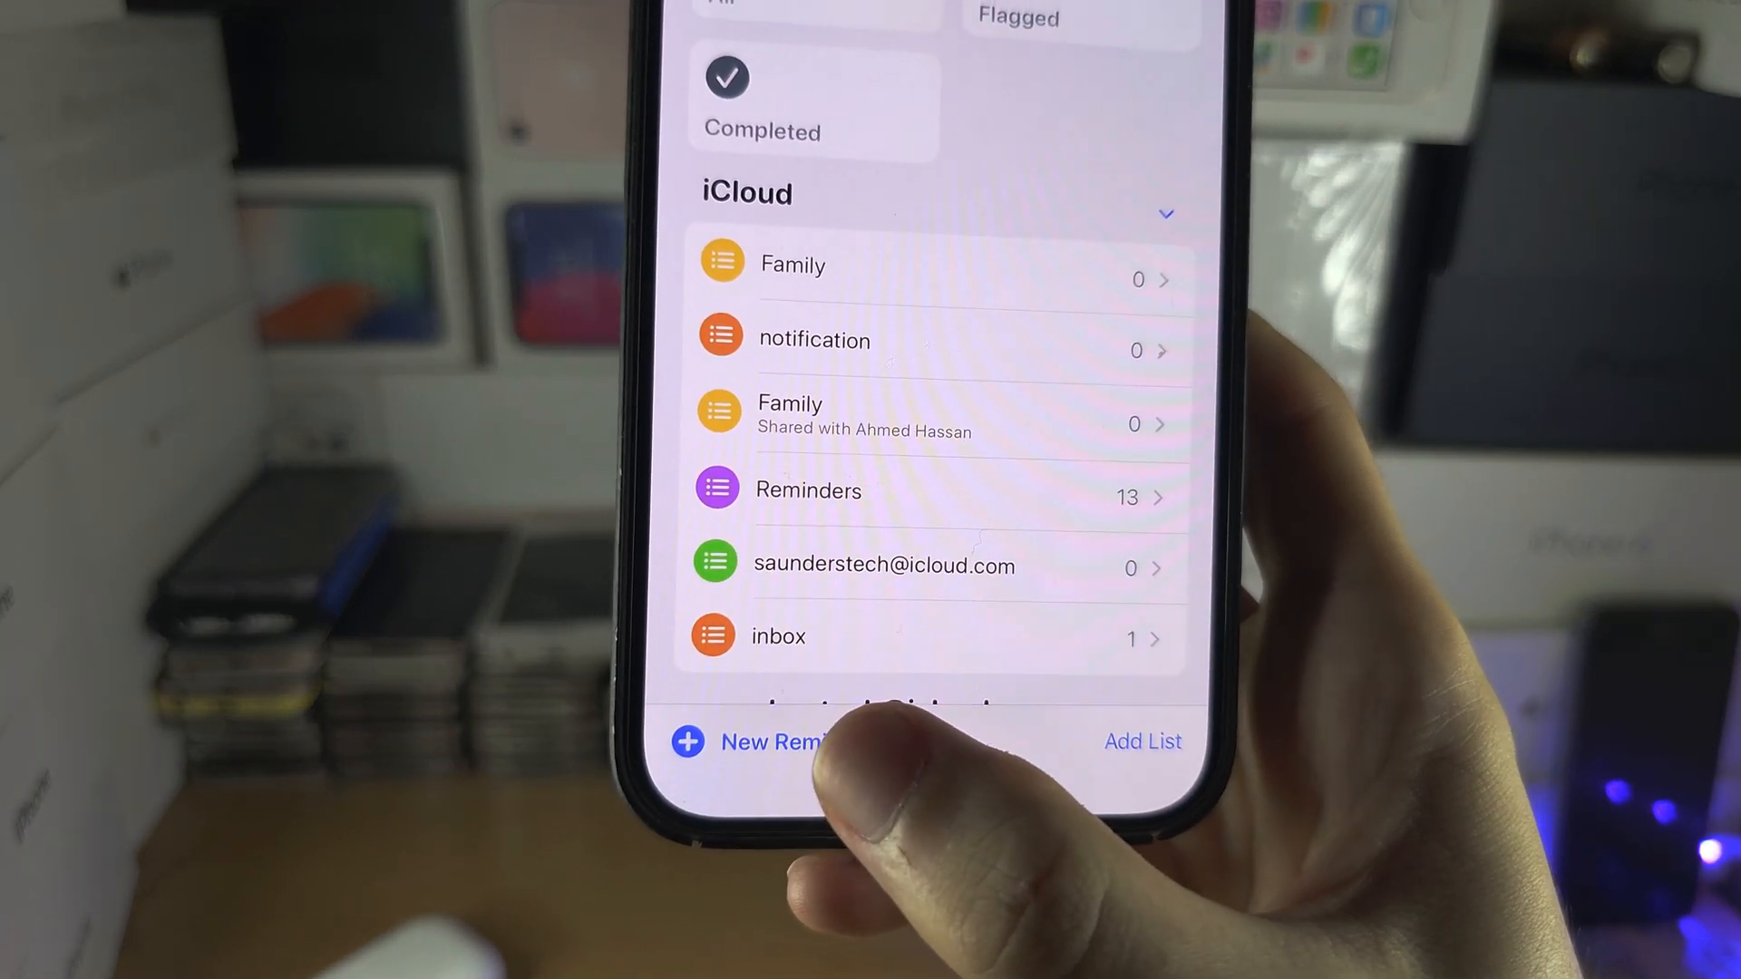
Draft a new inbox reminder titled 'Subscribe' with the note 'Arrive at 3'.
{"action": "left_click", "coordinate": [776, 742]}
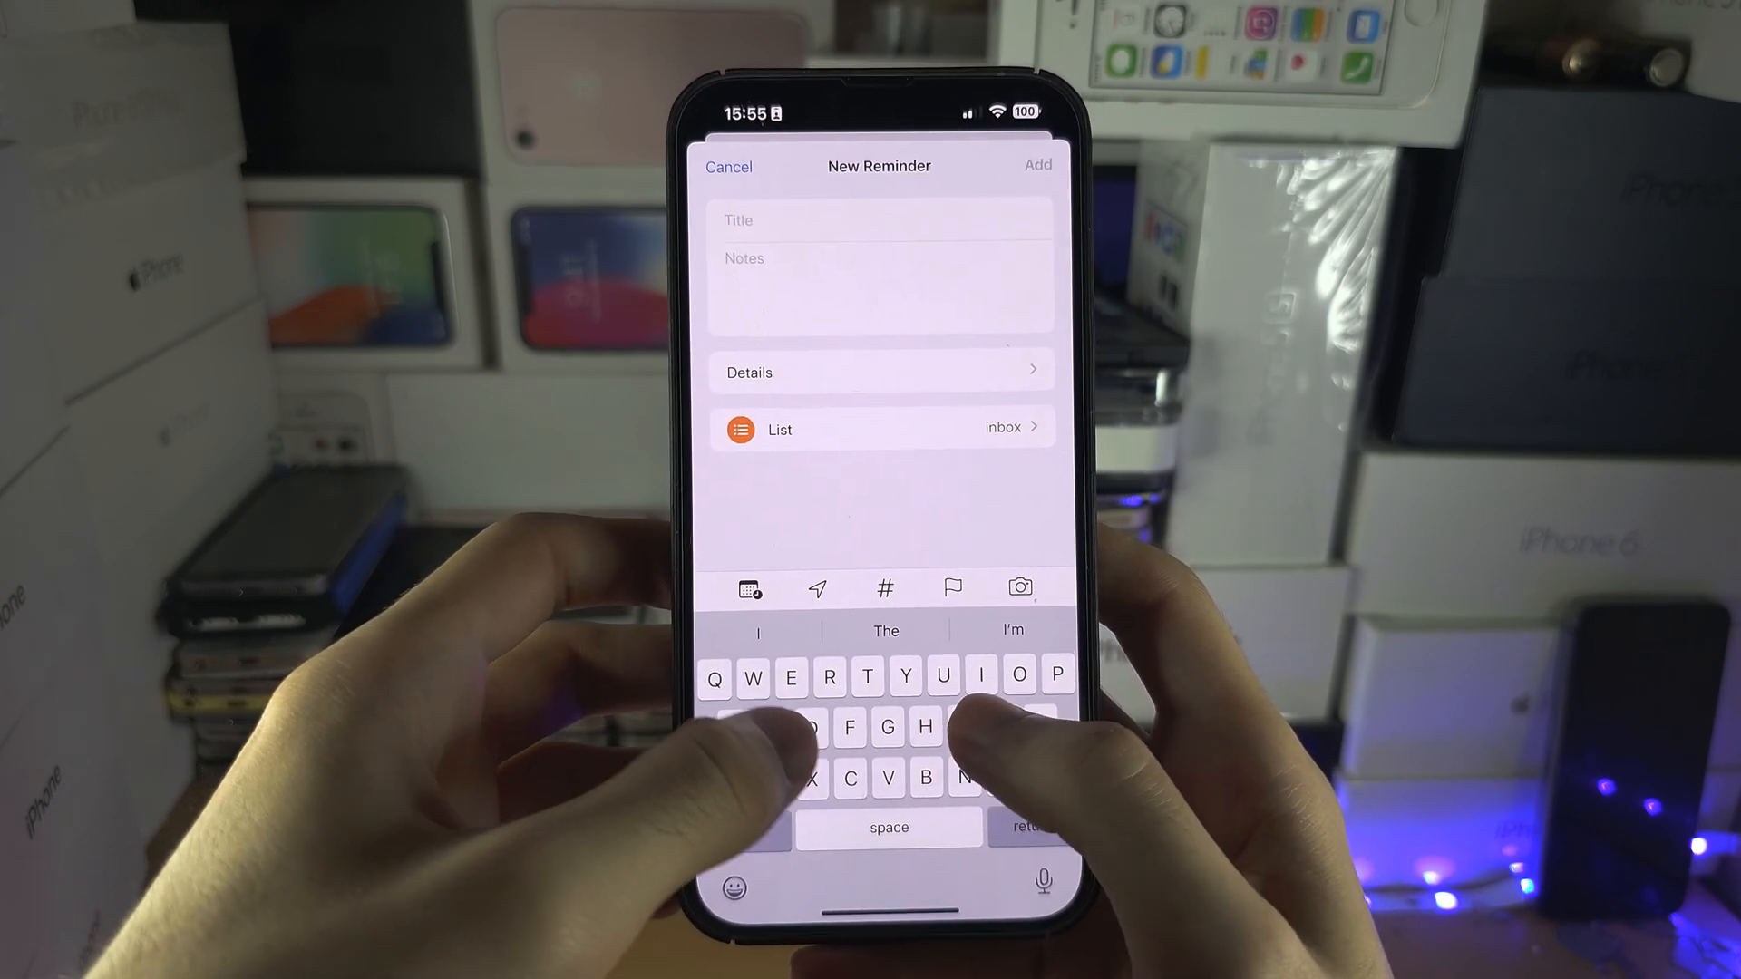
{"action": "type", "text": "Subscribe"}
{"action": "type", "text": "Arrive at"}
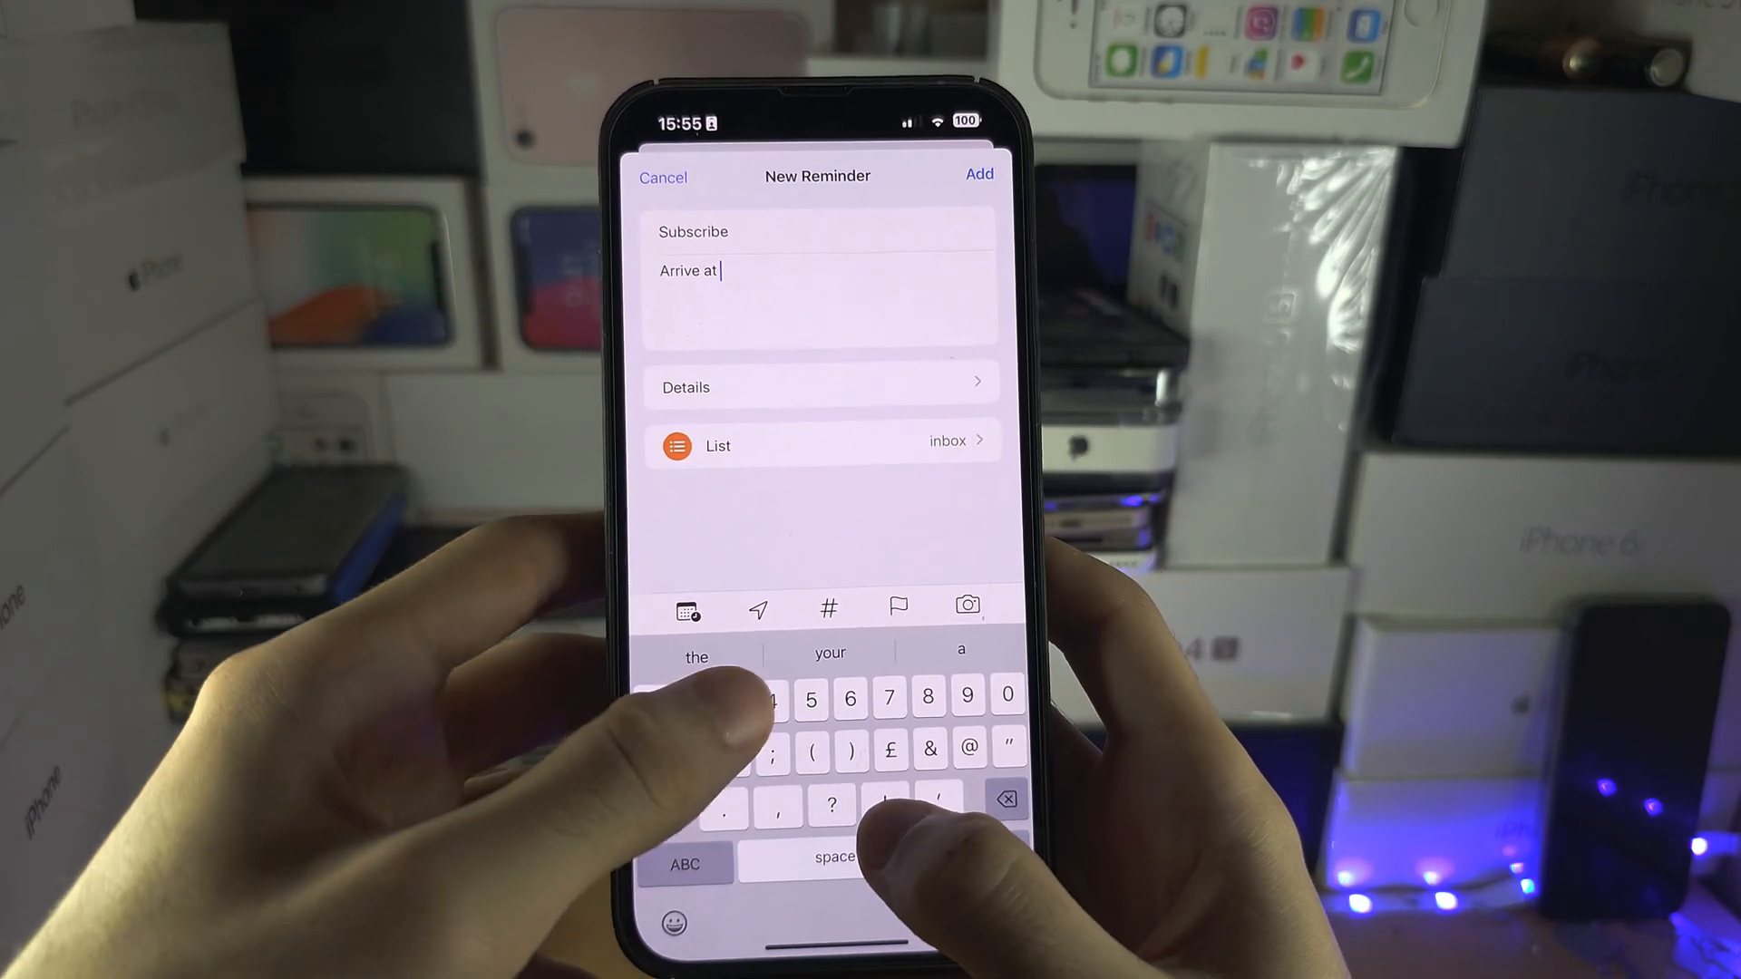
{"action": "type", "text": "3"}
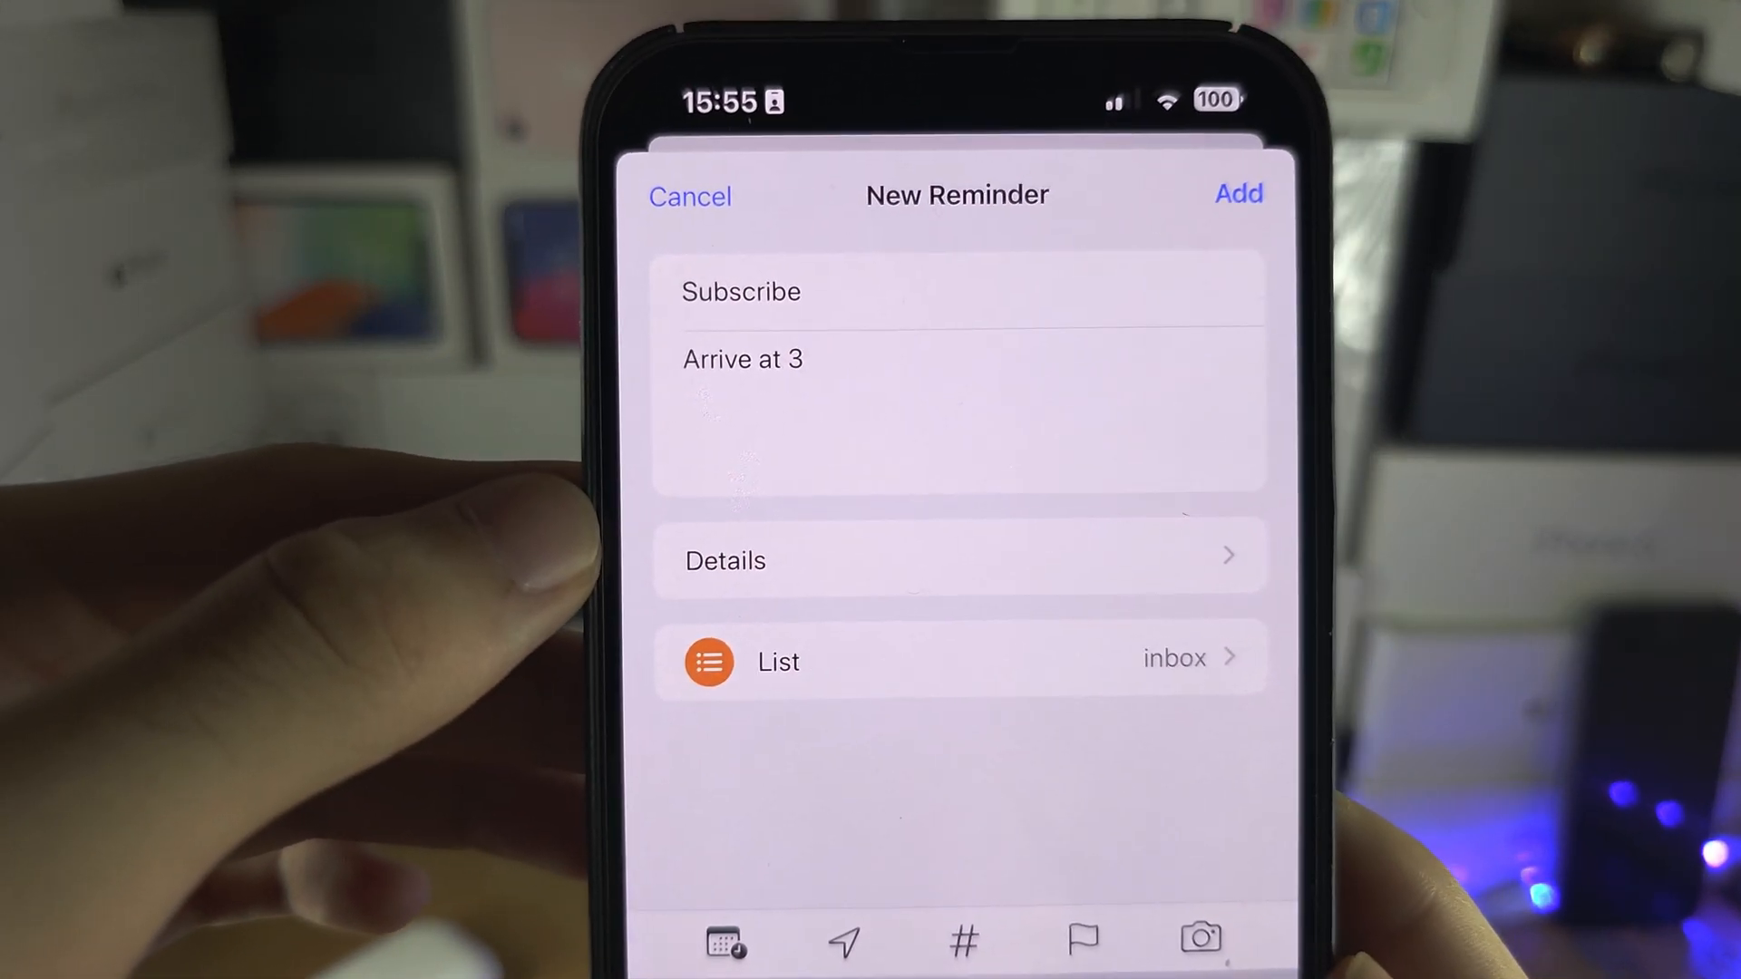
Give the Subscribe reminder today's date at 16:00 and a 2-hour early reminder.
{"action": "left_click", "coordinate": [955, 560]}
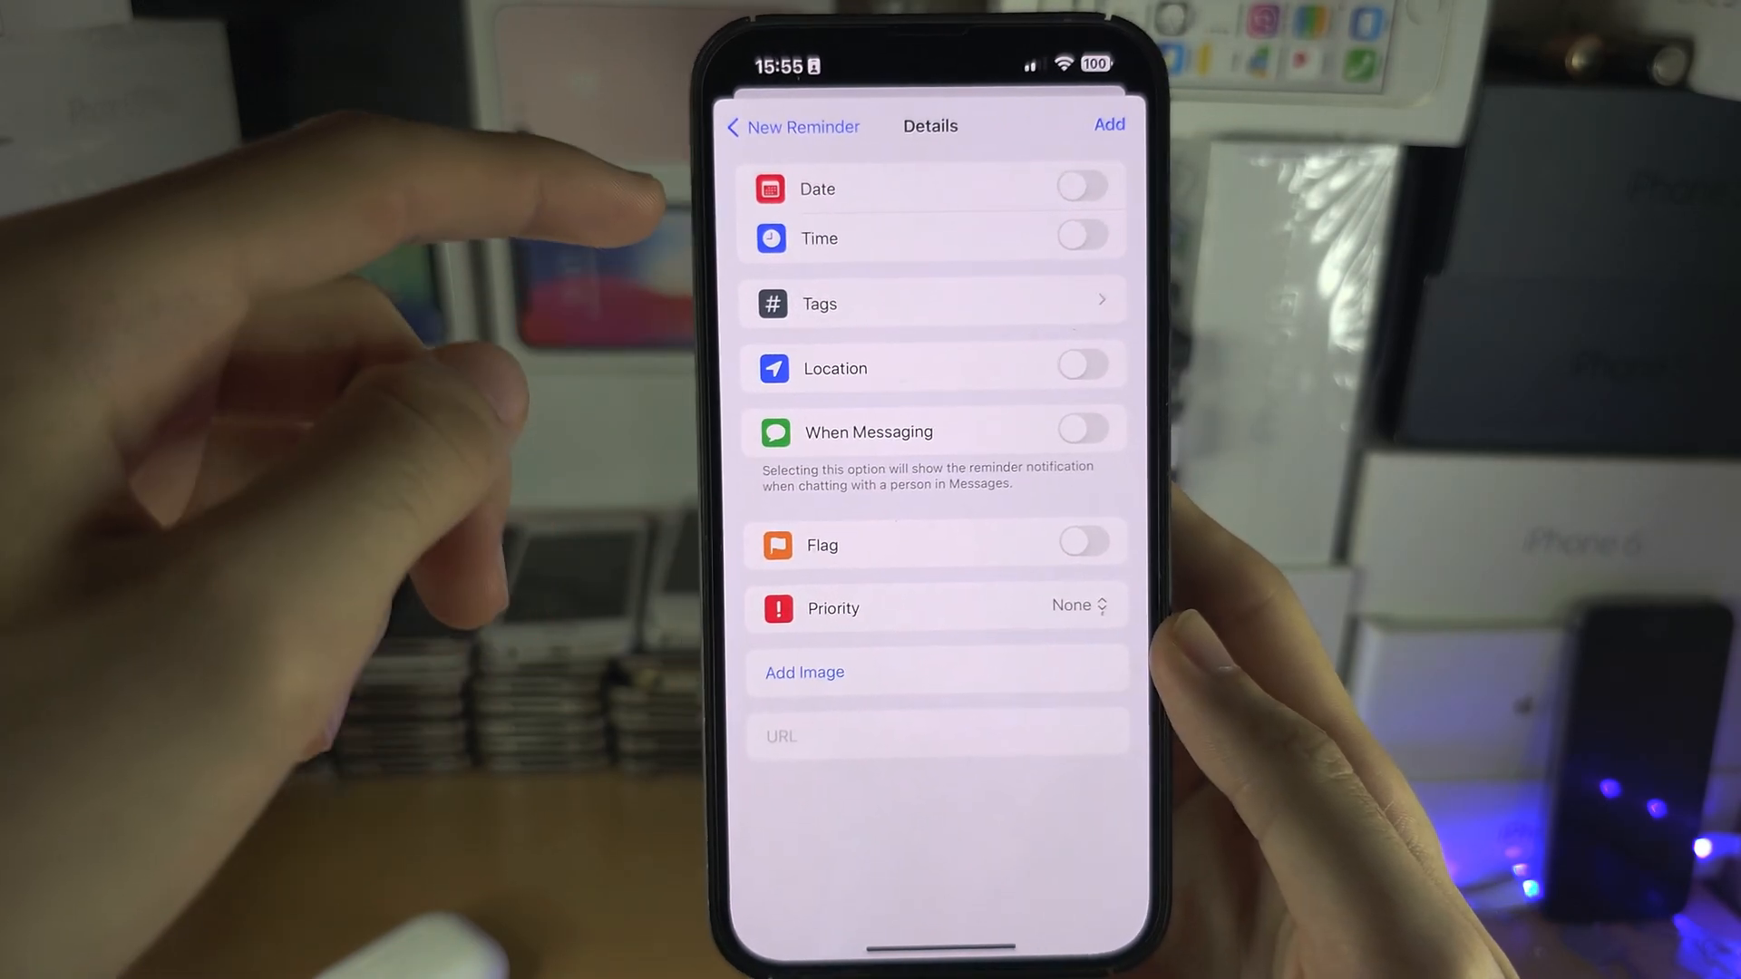
{"action": "left_click", "coordinate": [1079, 187]}
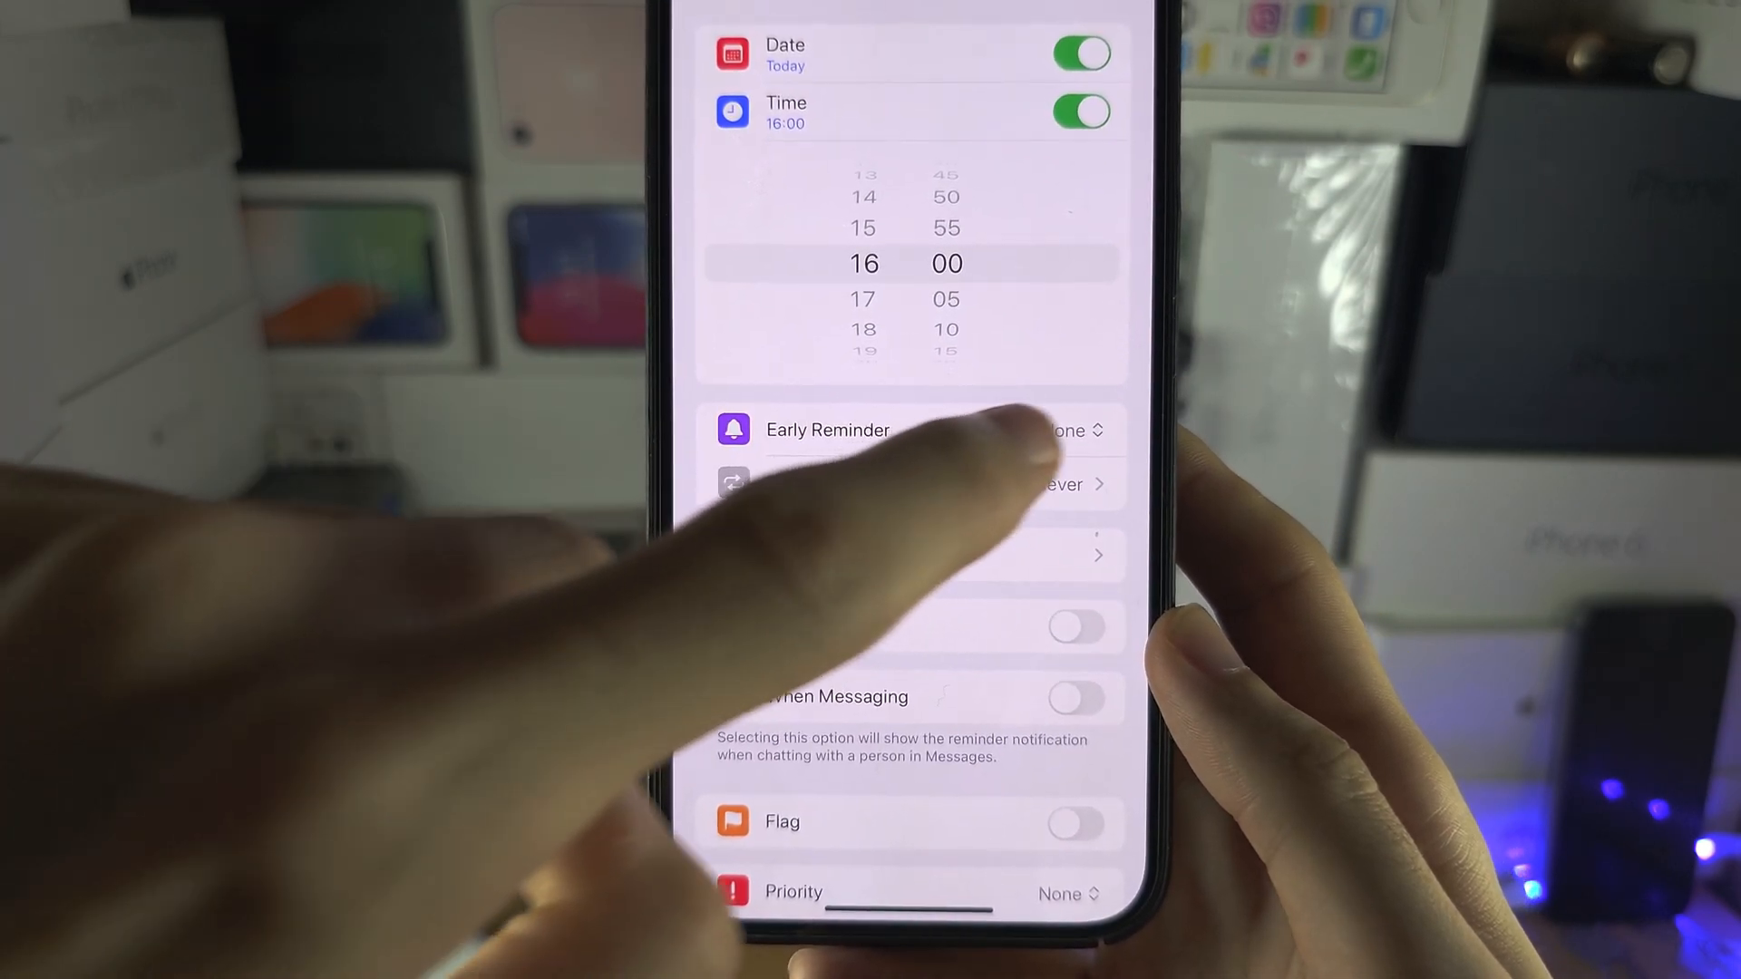
{"action": "left_click", "coordinate": [1049, 429]}
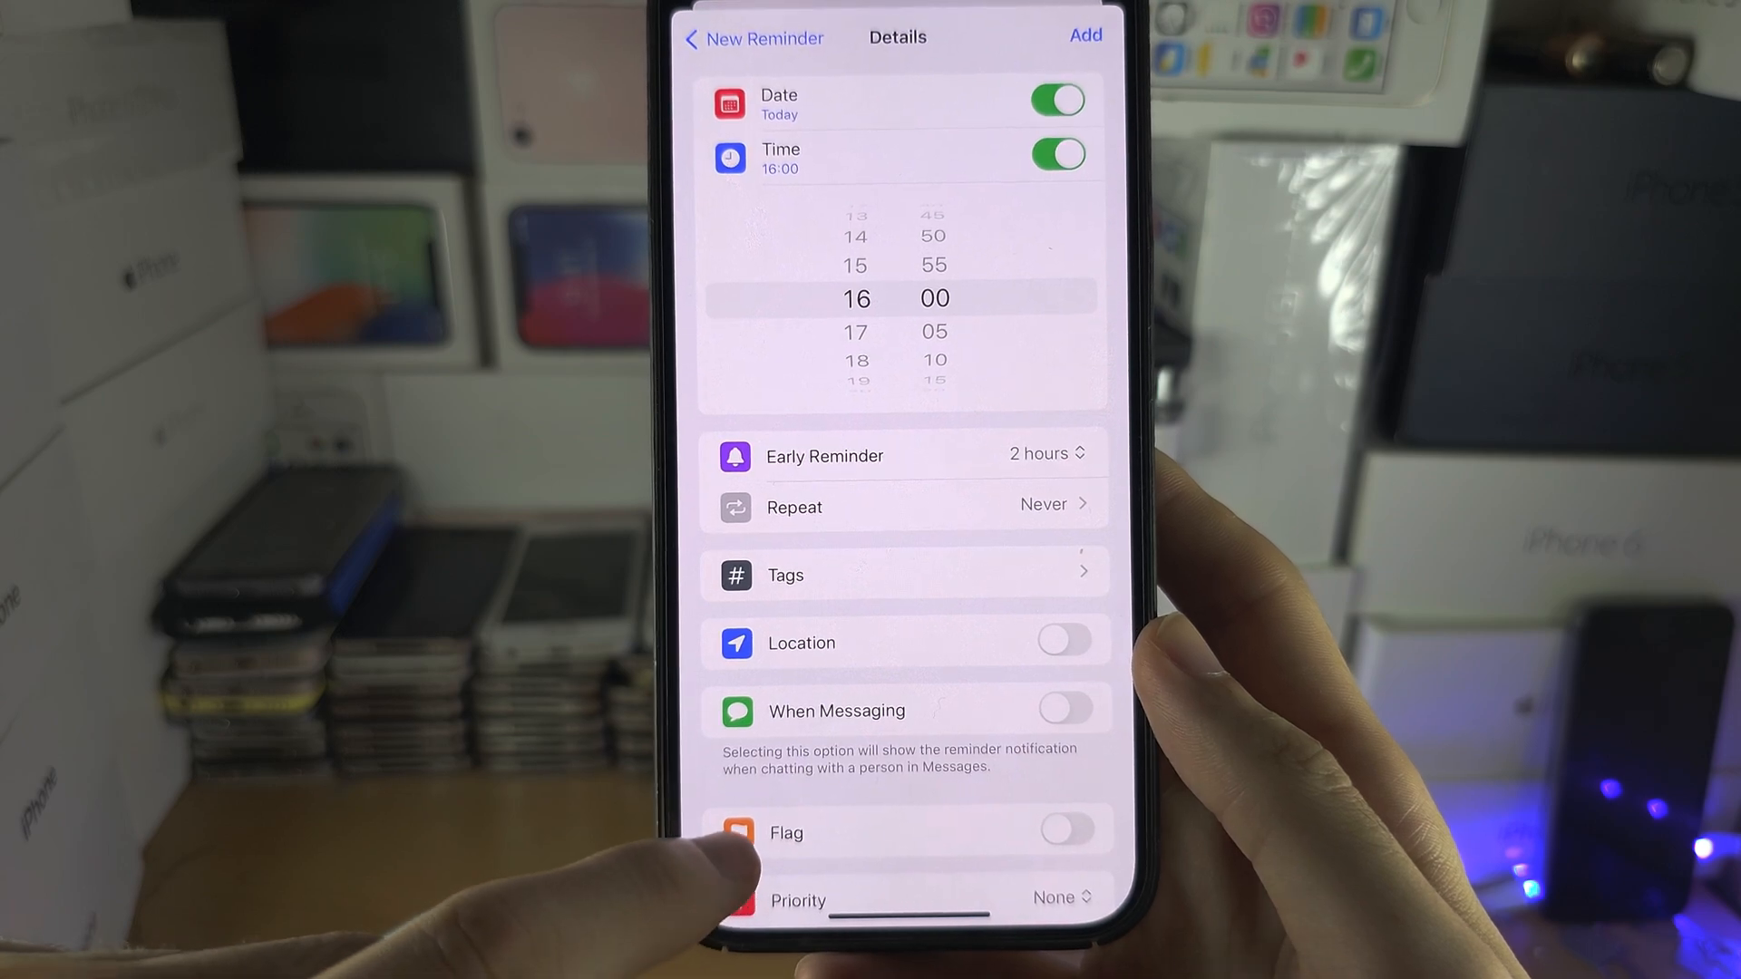
Scroll the Details options and submit, triggering the No Early Reminder warning.
{"action": "scroll", "scroll_direction": "up", "scroll_amount": 3}
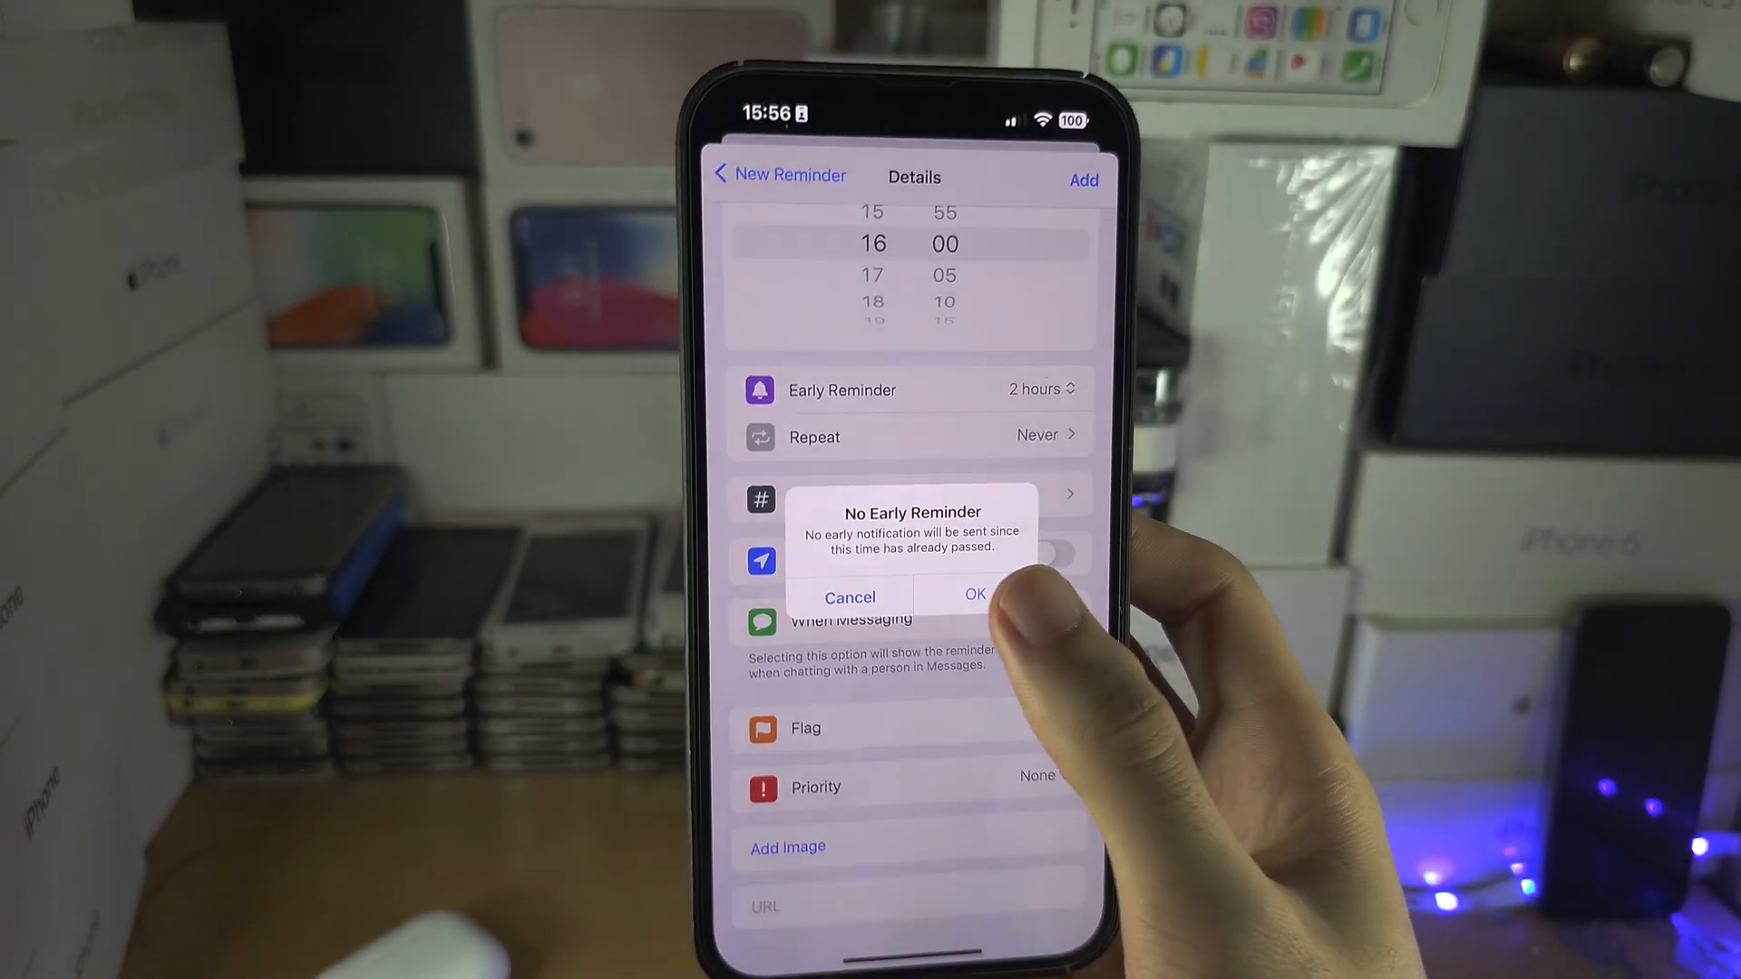
Dismiss the No Early Reminder warning and check the Lists screen shows inbox at 2.
{"action": "left_click", "coordinate": [974, 594]}
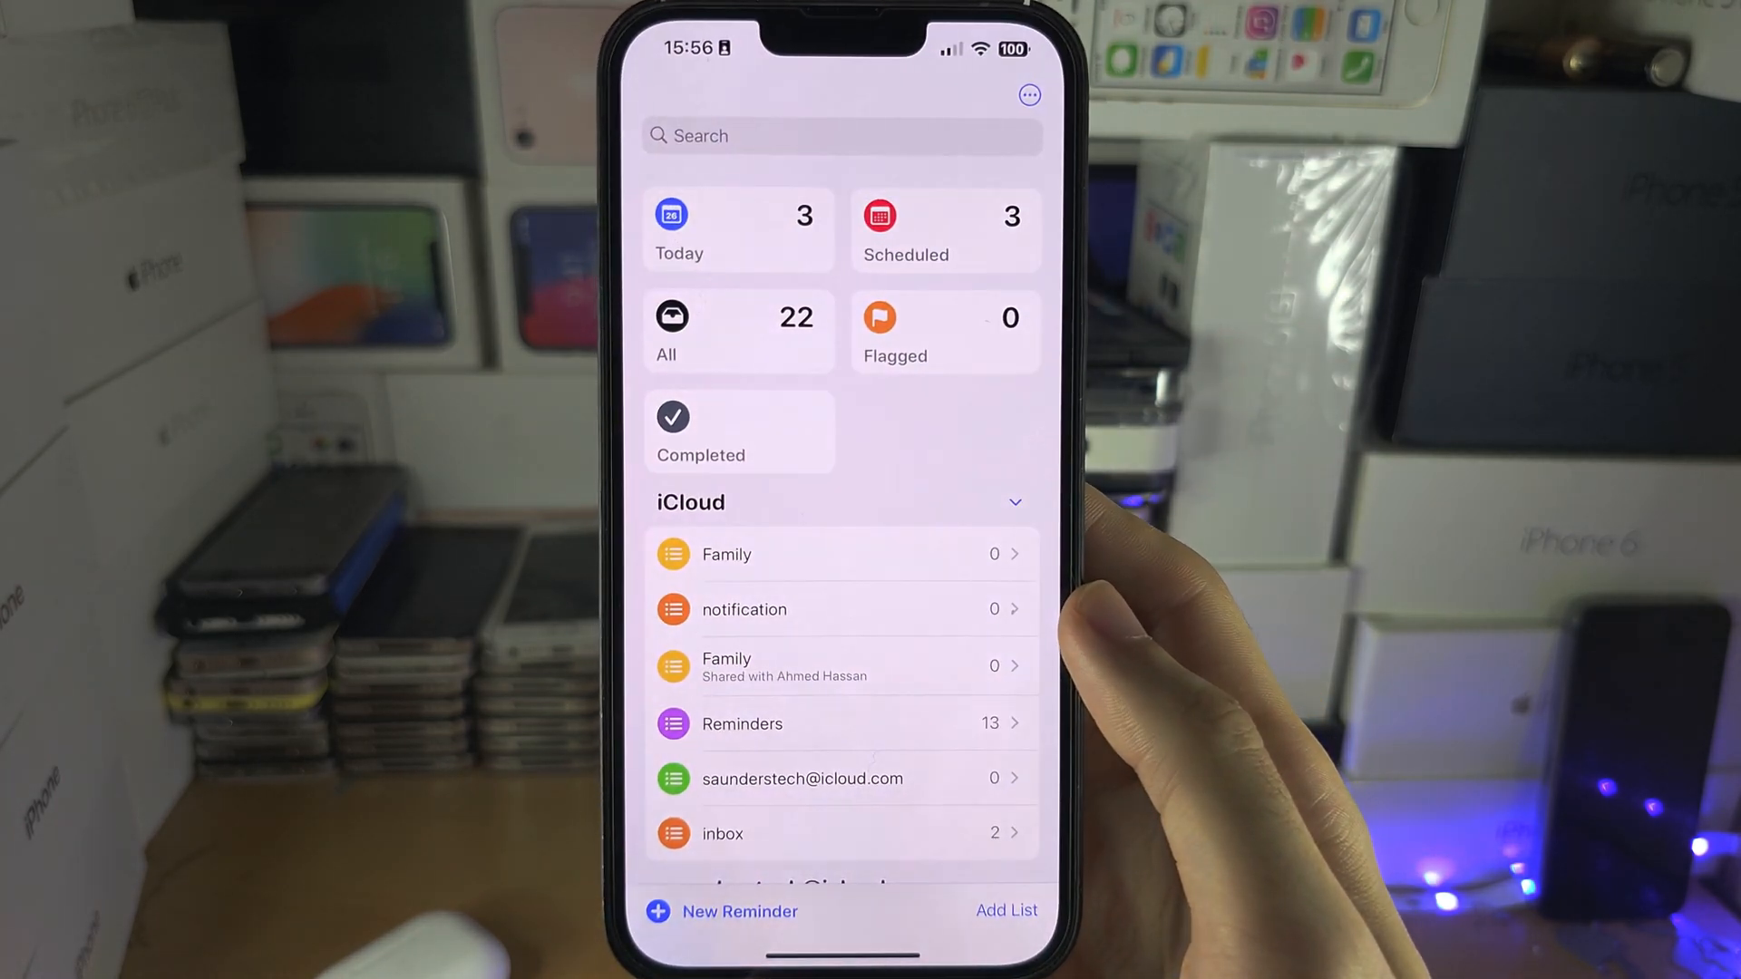
{"action": "scroll", "scroll_direction": "down", "scroll_amount": 3}
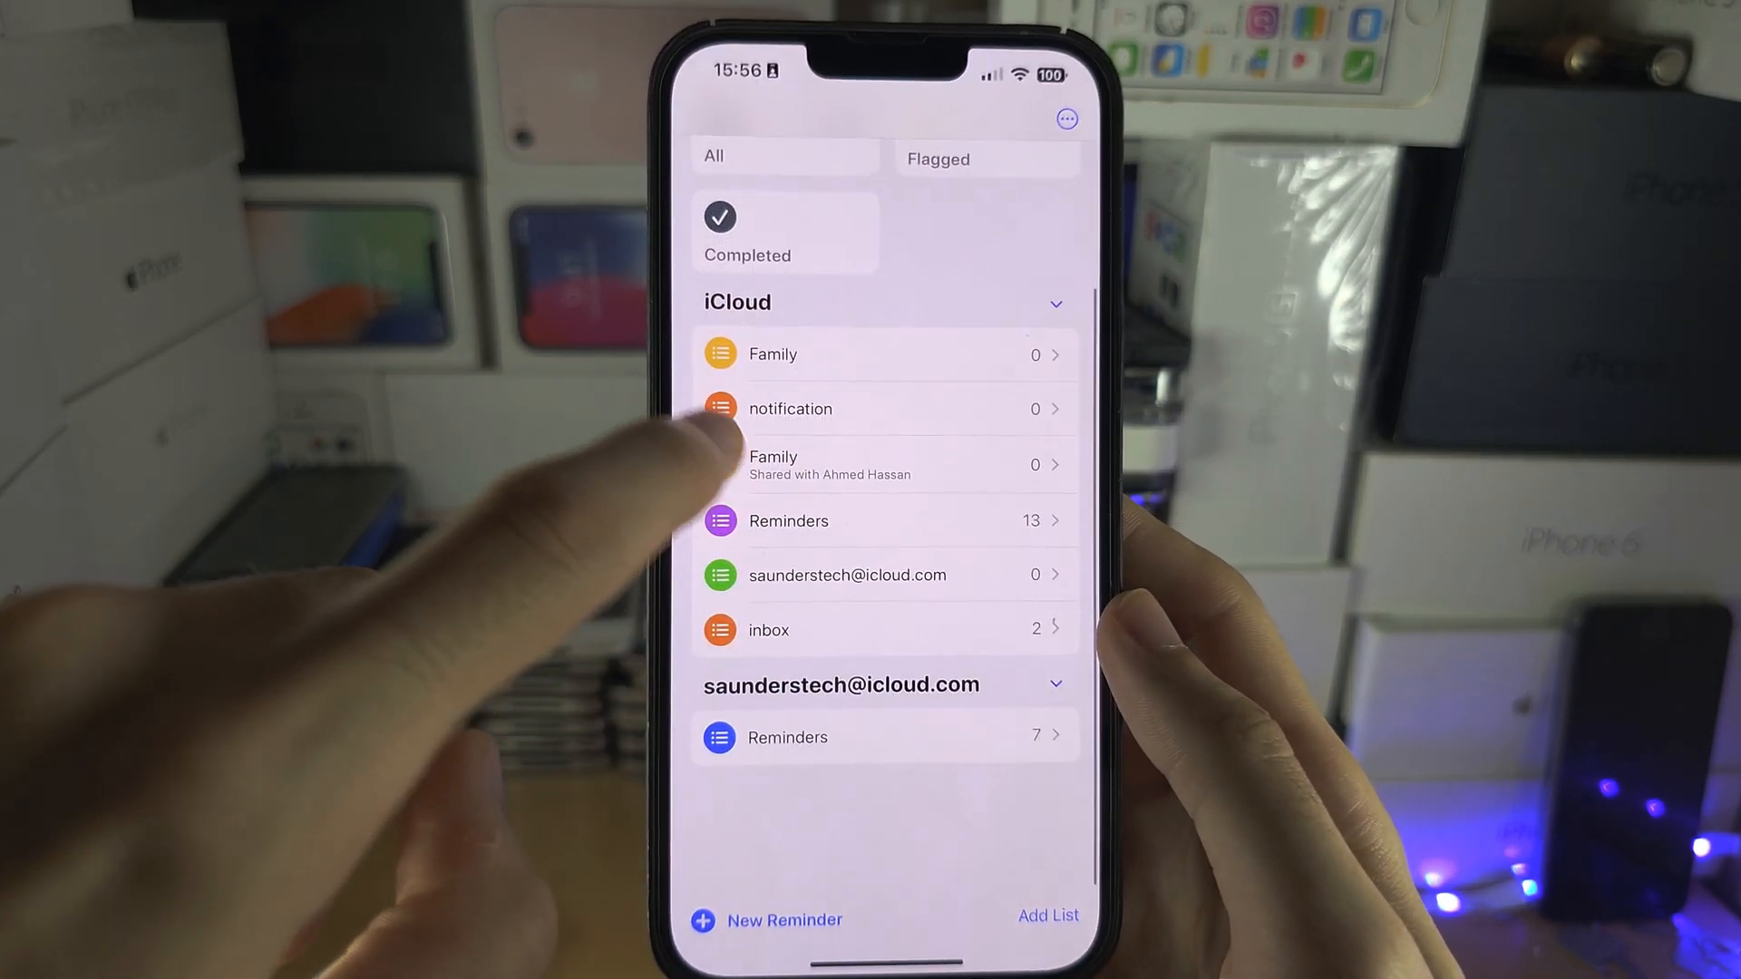
{"action": "scroll", "scroll_direction": "down", "scroll_amount": 3}
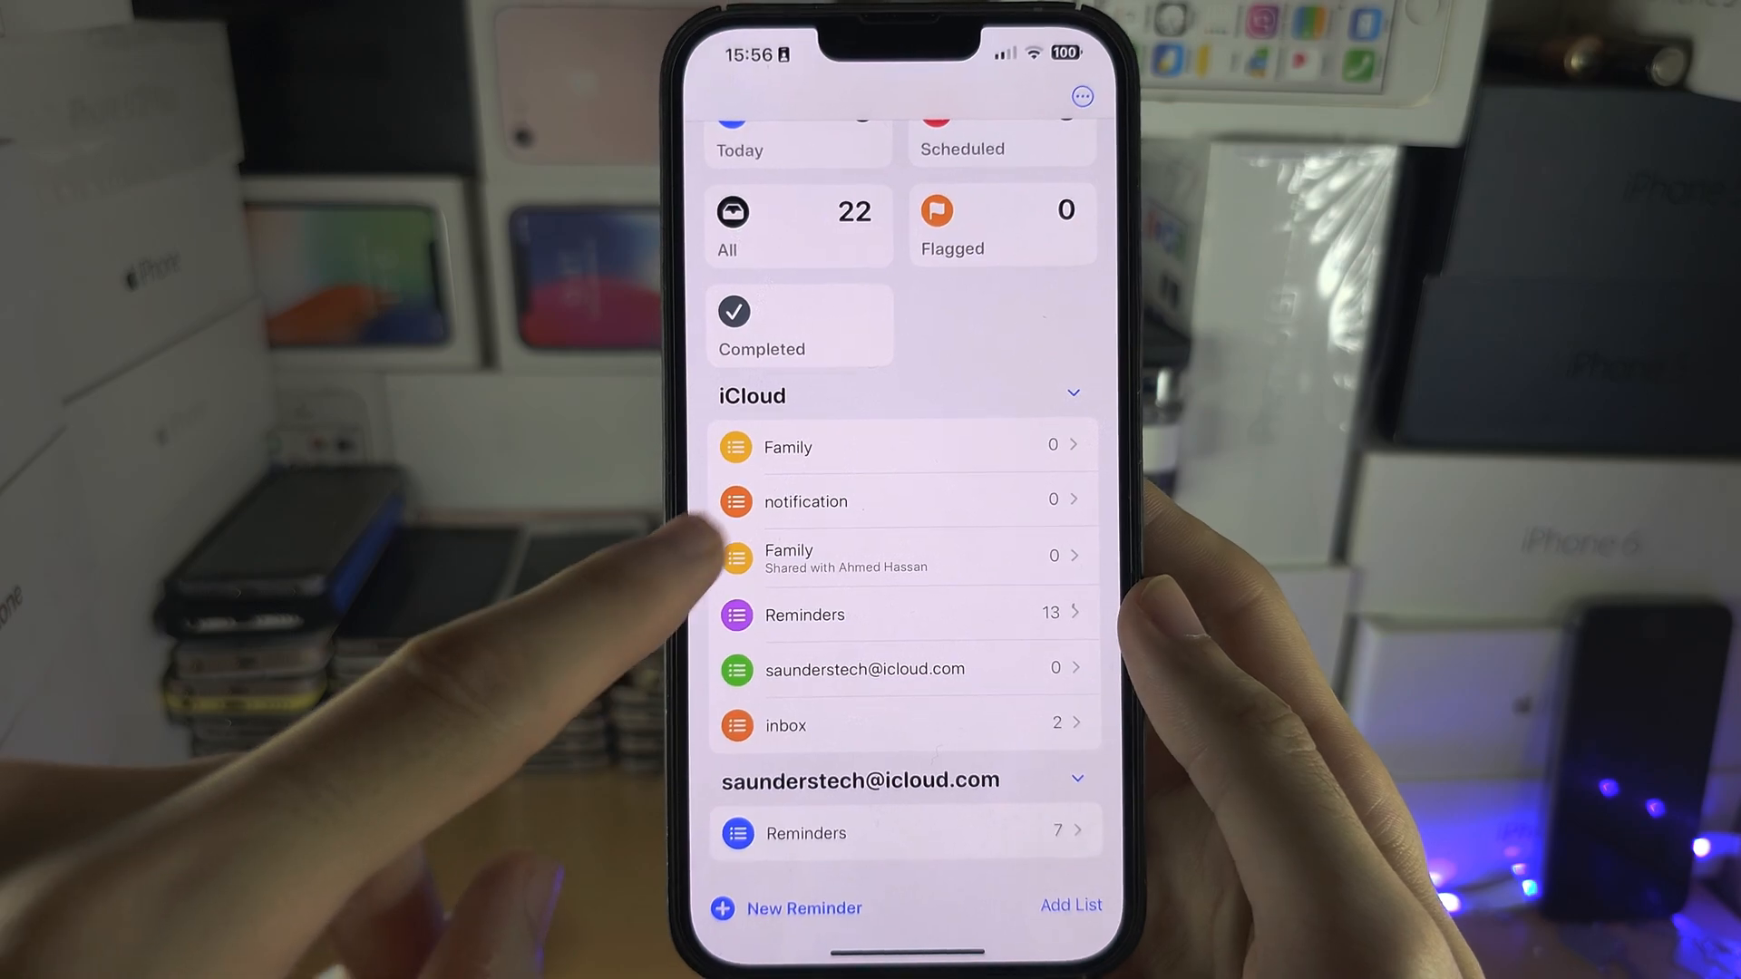
{"action": "scroll", "scroll_direction": "down", "scroll_amount": 3}
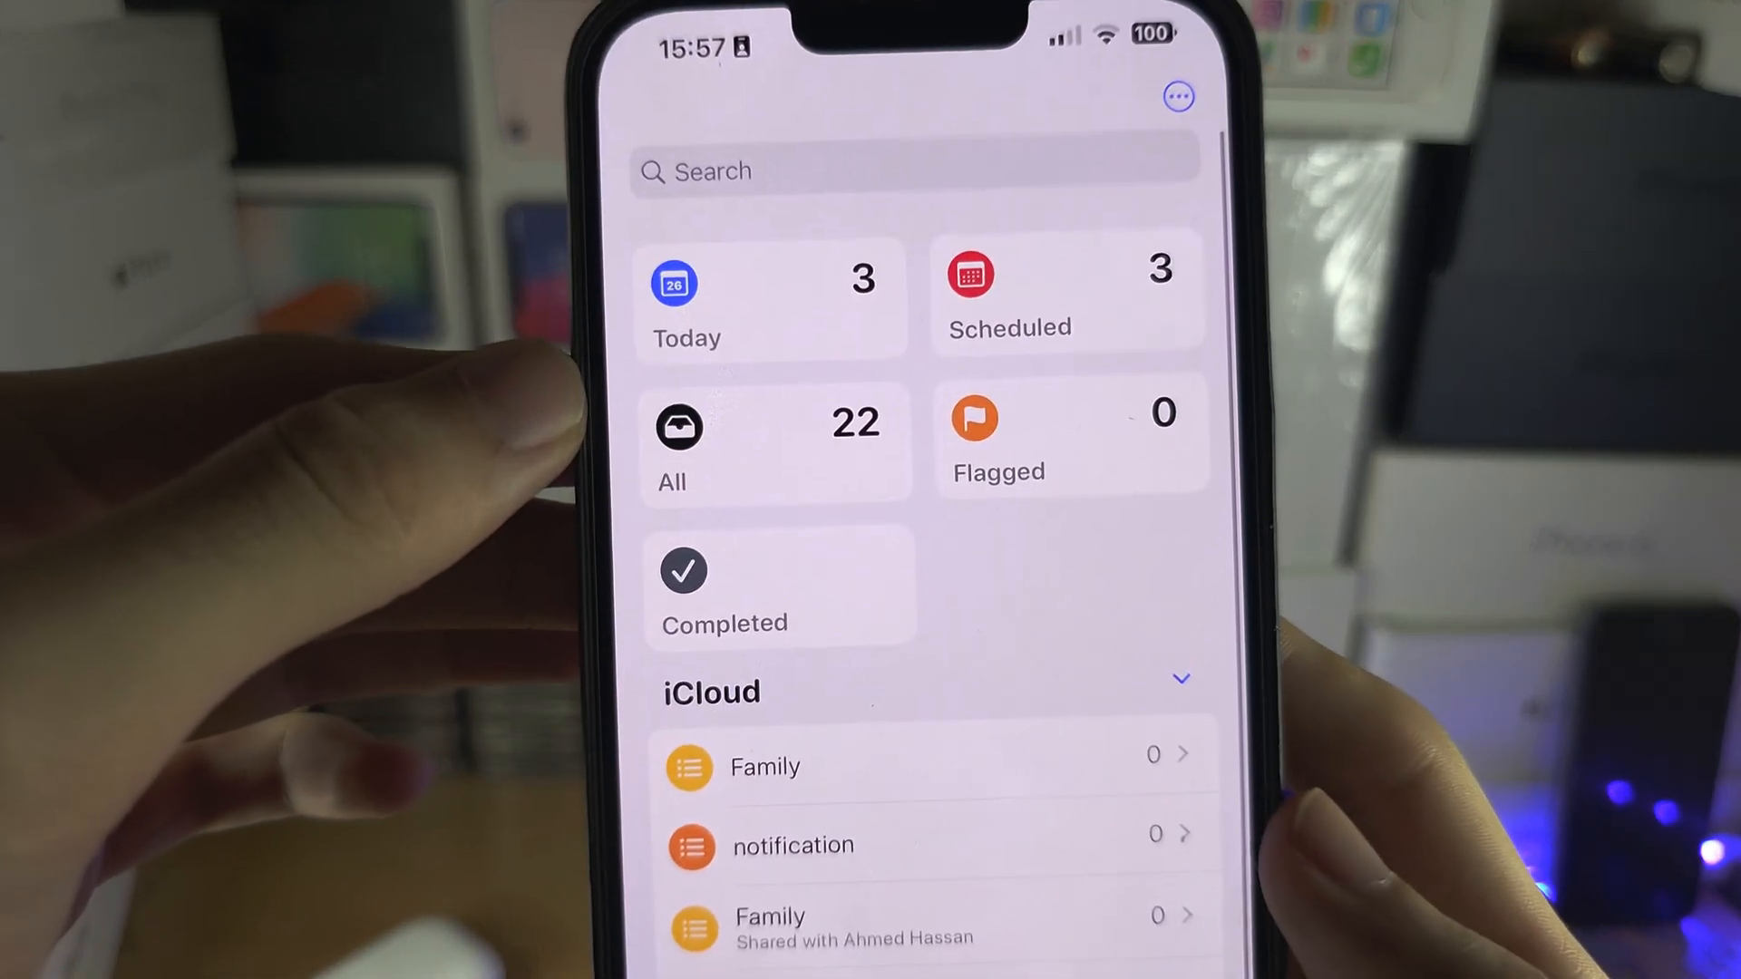
Check the All list's inbox section for Subscribe, due today at 16:00.
{"action": "left_click", "coordinate": [773, 441]}
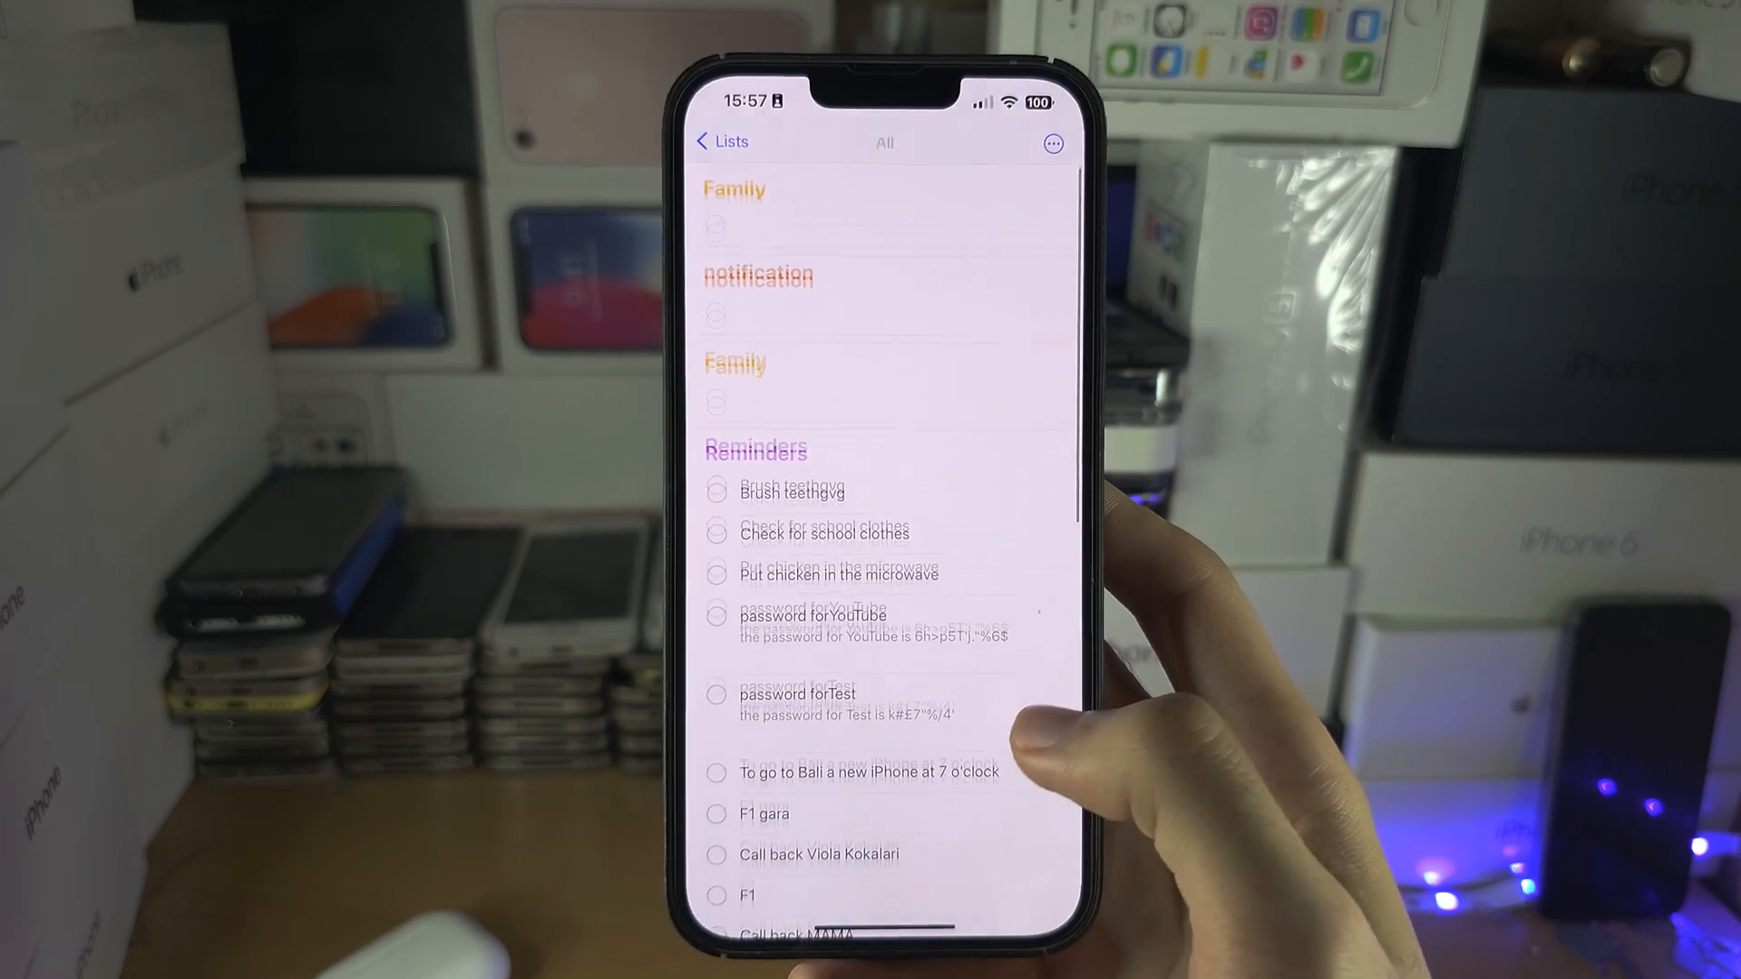
{"action": "scroll", "scroll_direction": "up", "scroll_amount": 3}
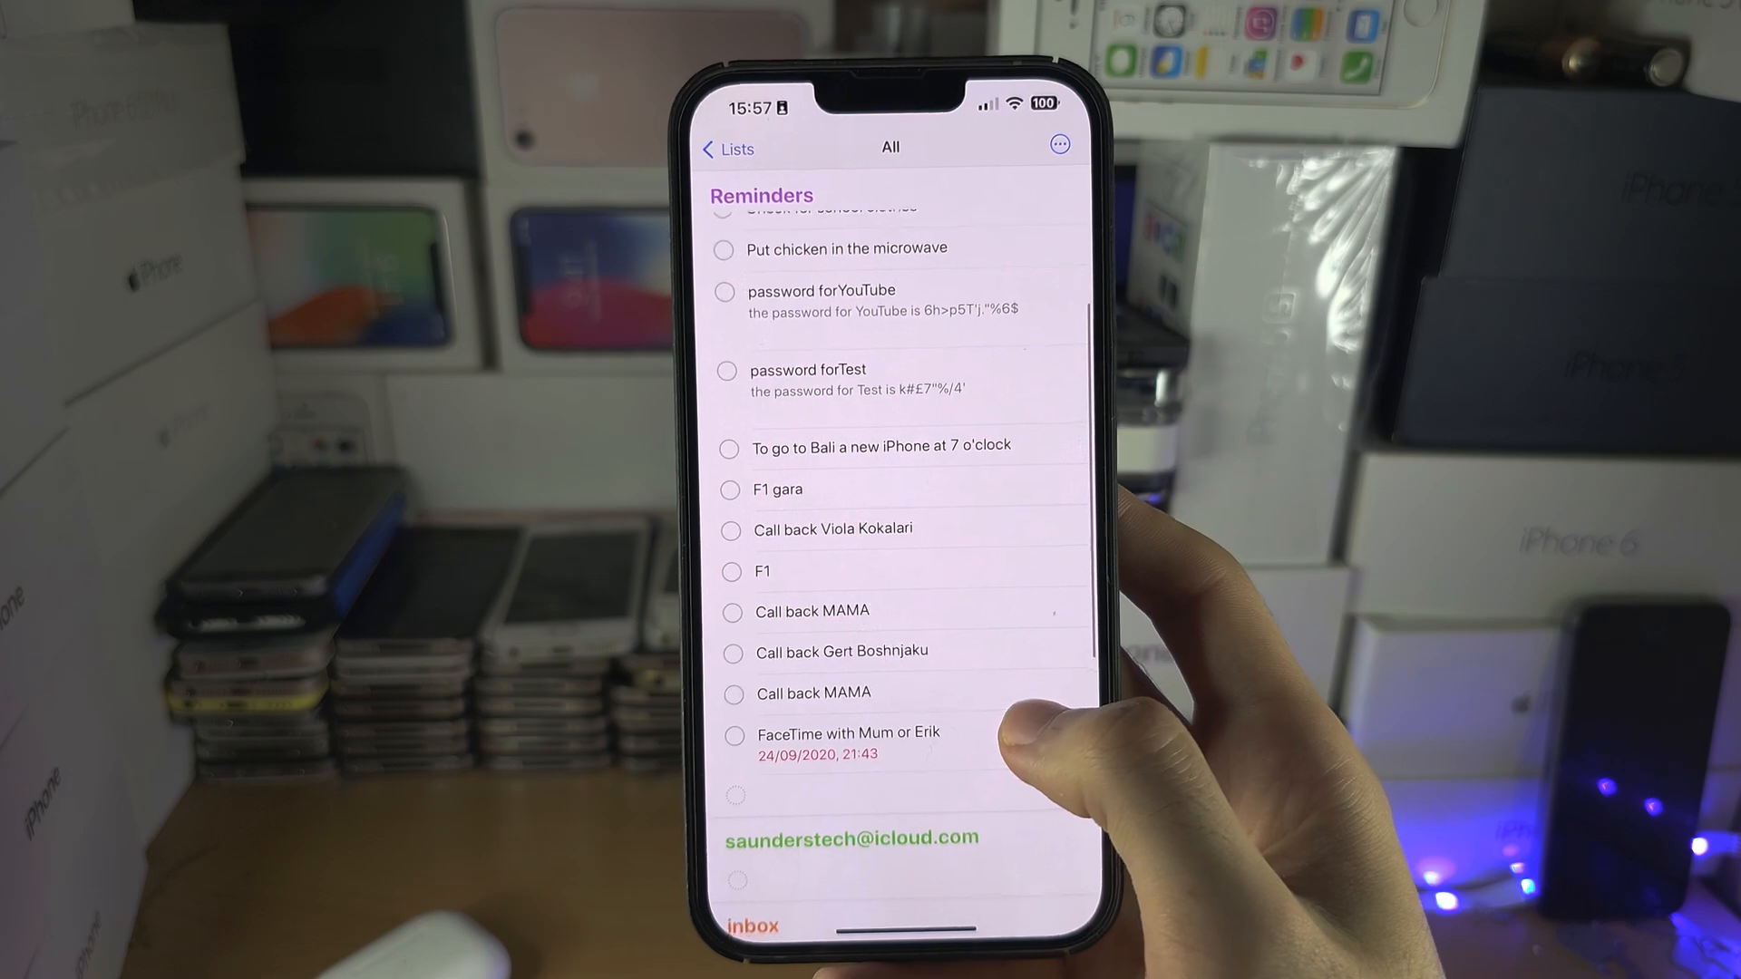
{"action": "scroll", "scroll_direction": "up", "scroll_amount": 3}
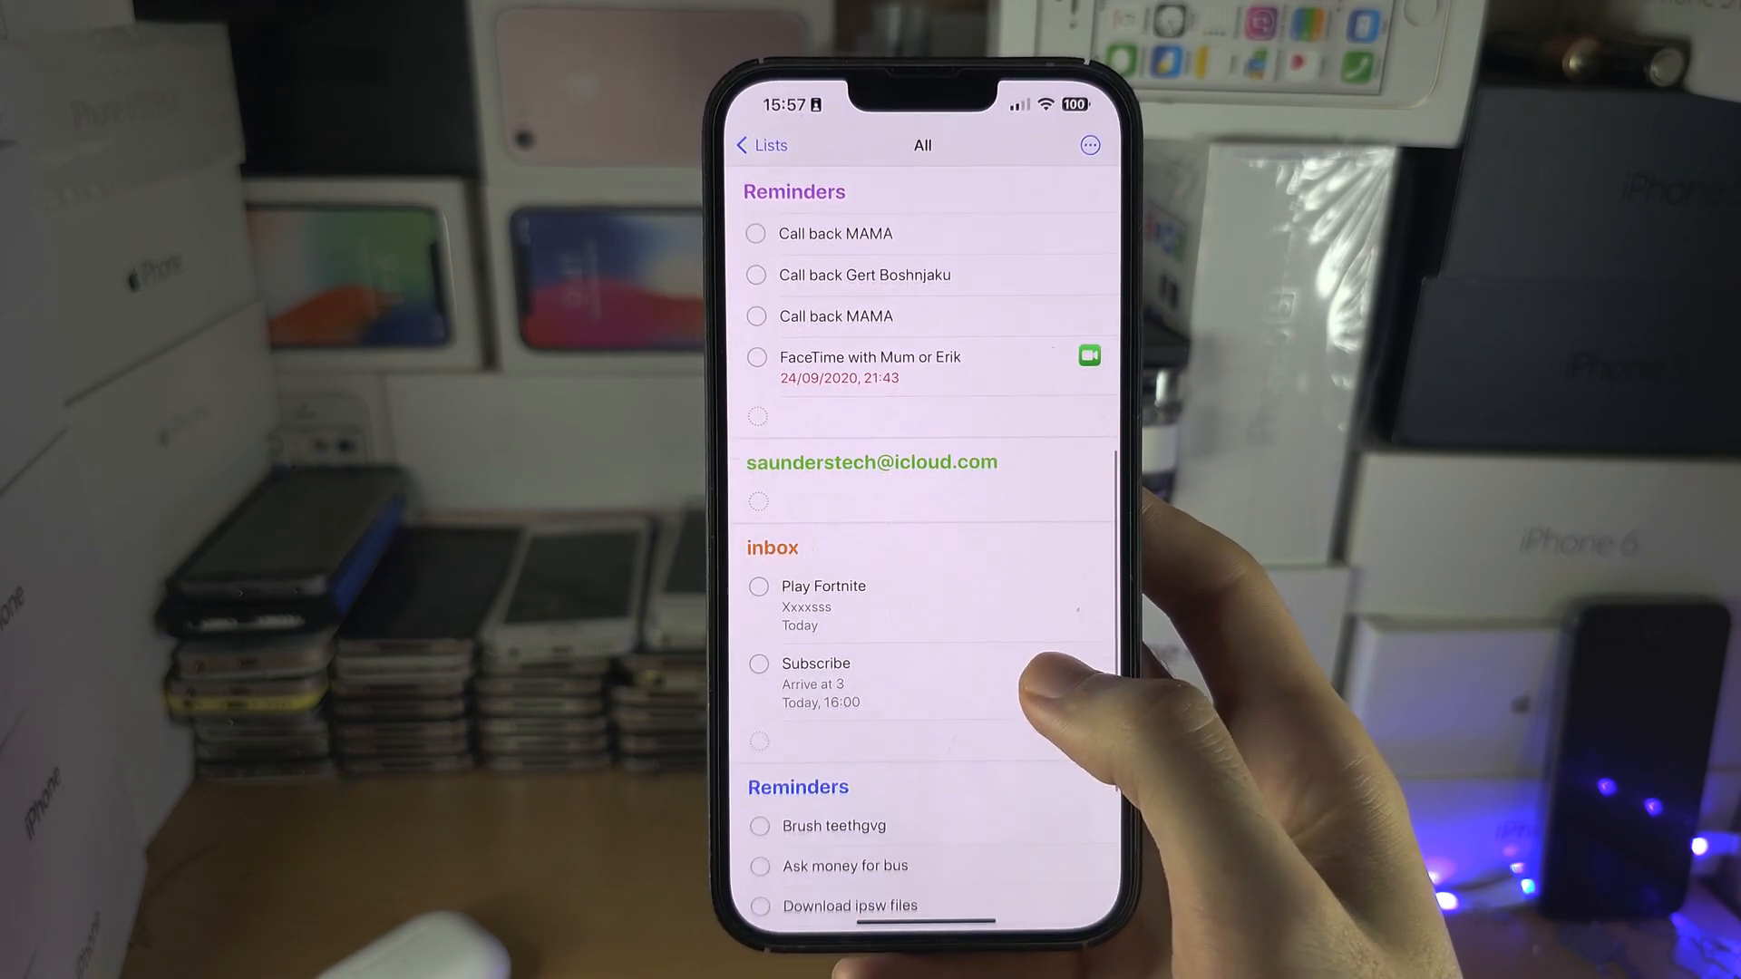
{"action": "scroll", "scroll_direction": "up", "scroll_amount": 3}
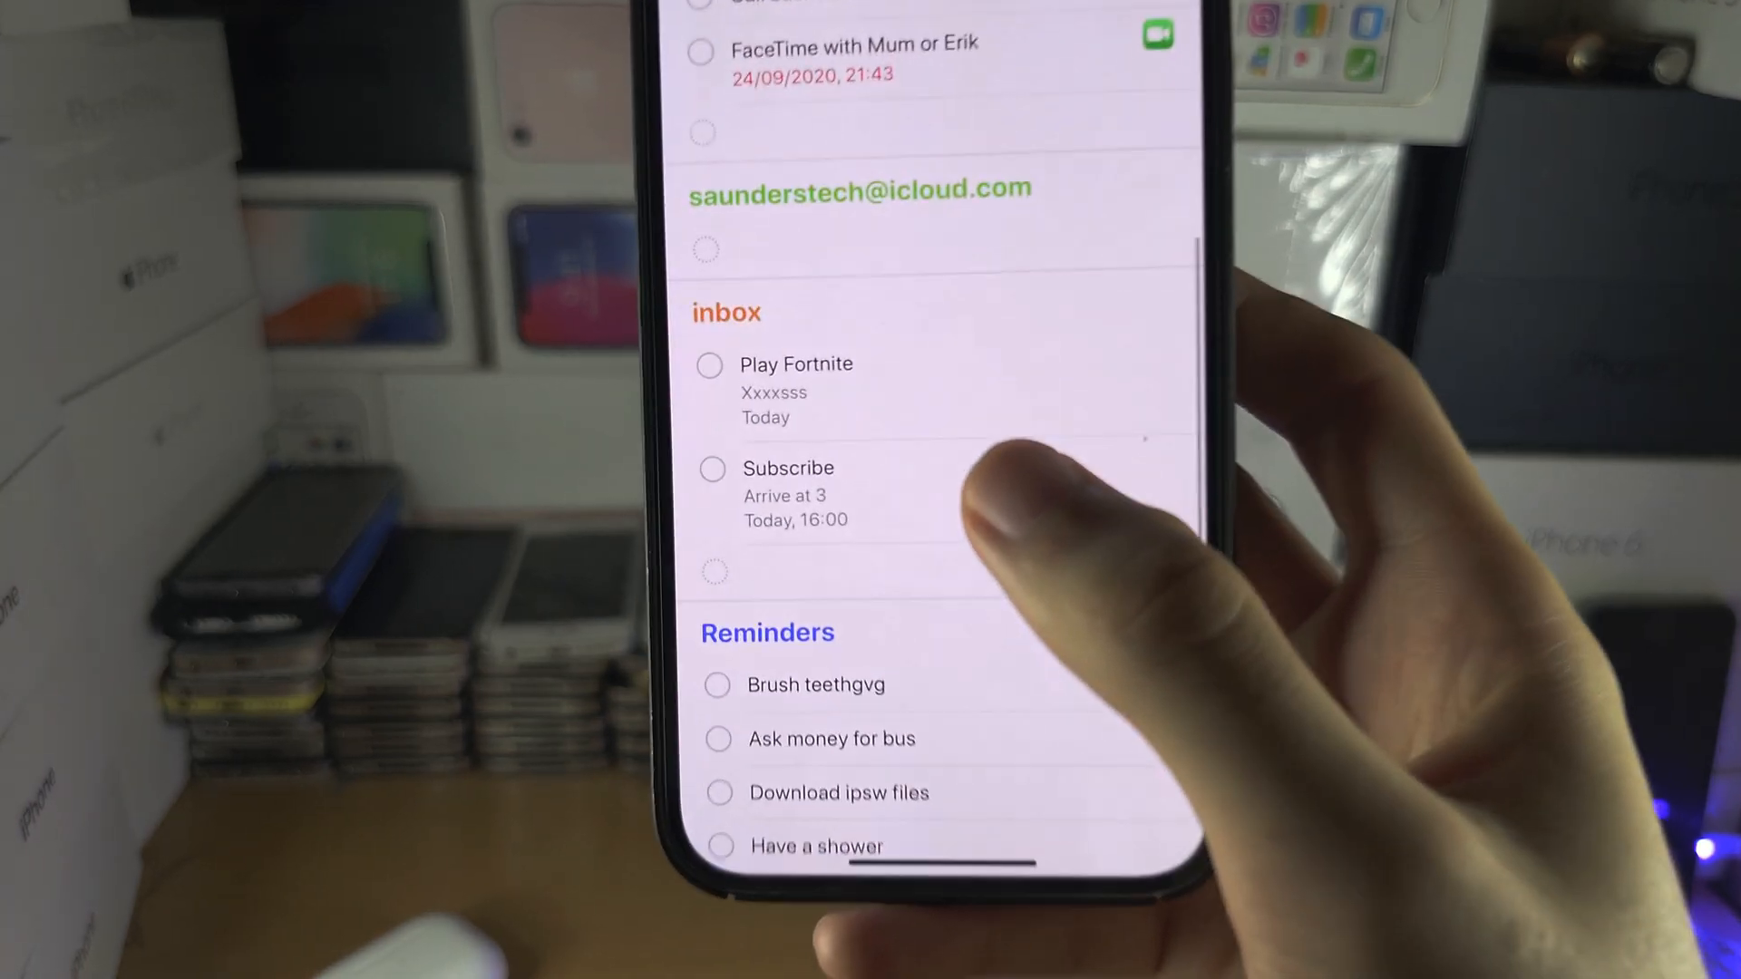